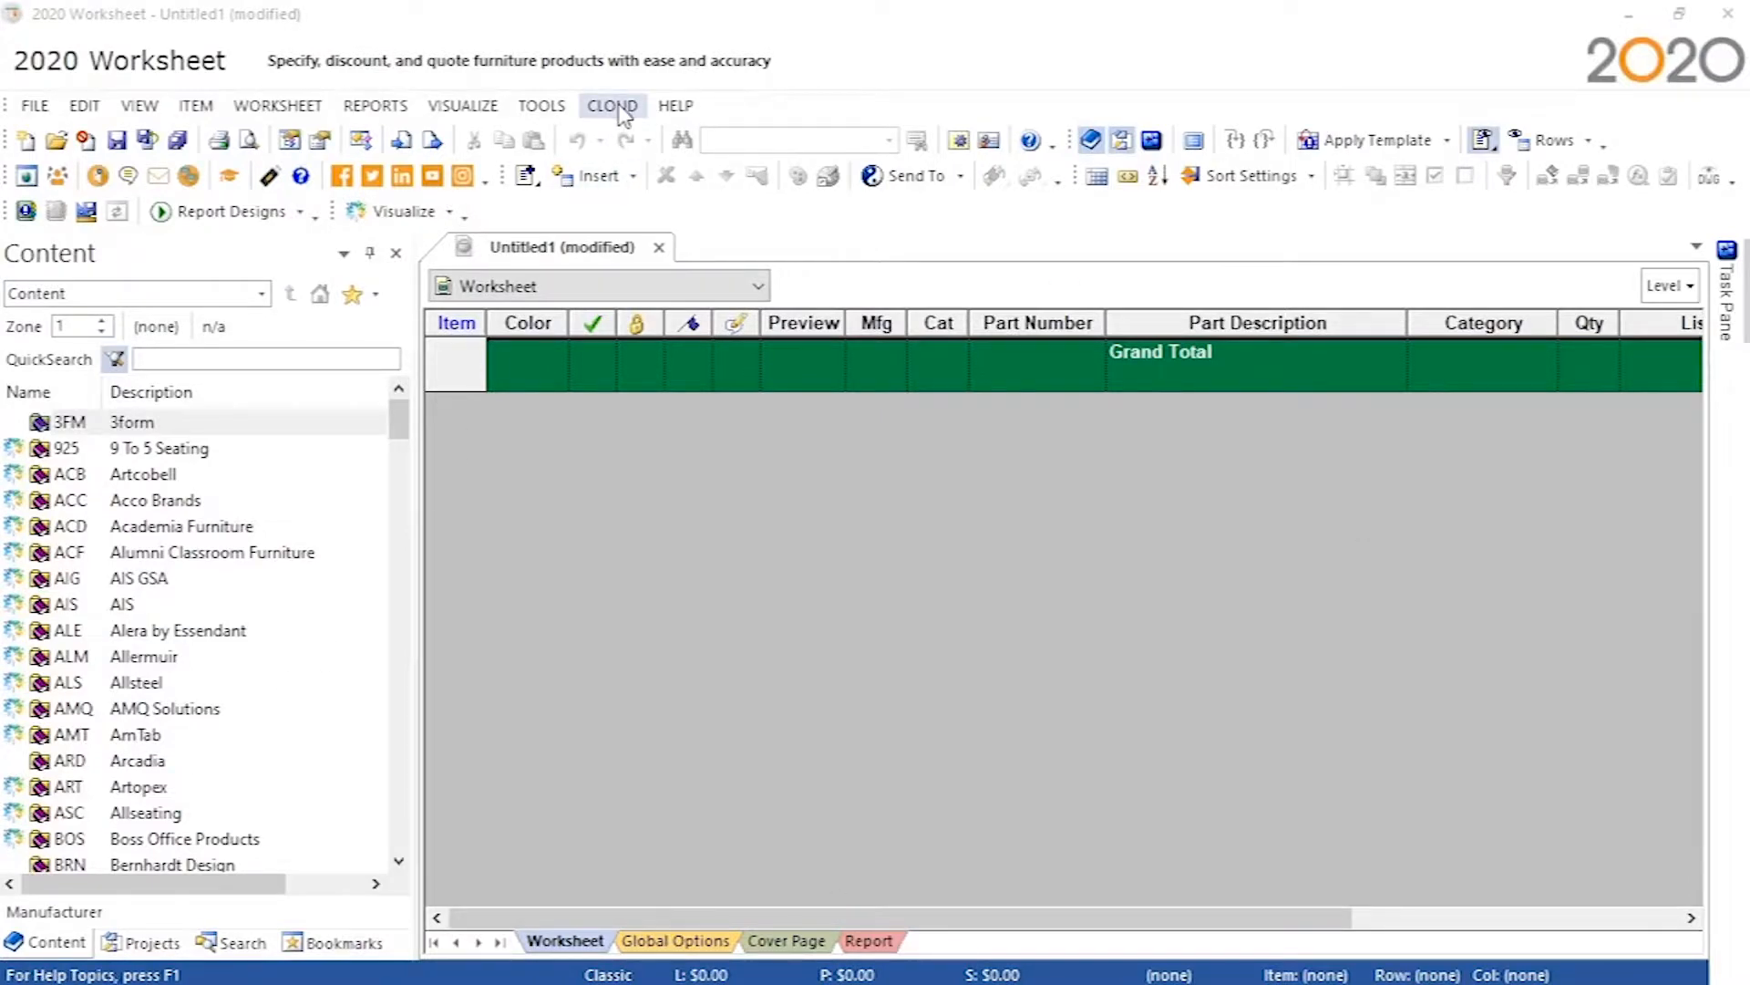
Step: Choose Sign Out from Worksheet's CLOUD menu and dismiss the Security Warning about closing other apps
click(612, 104)
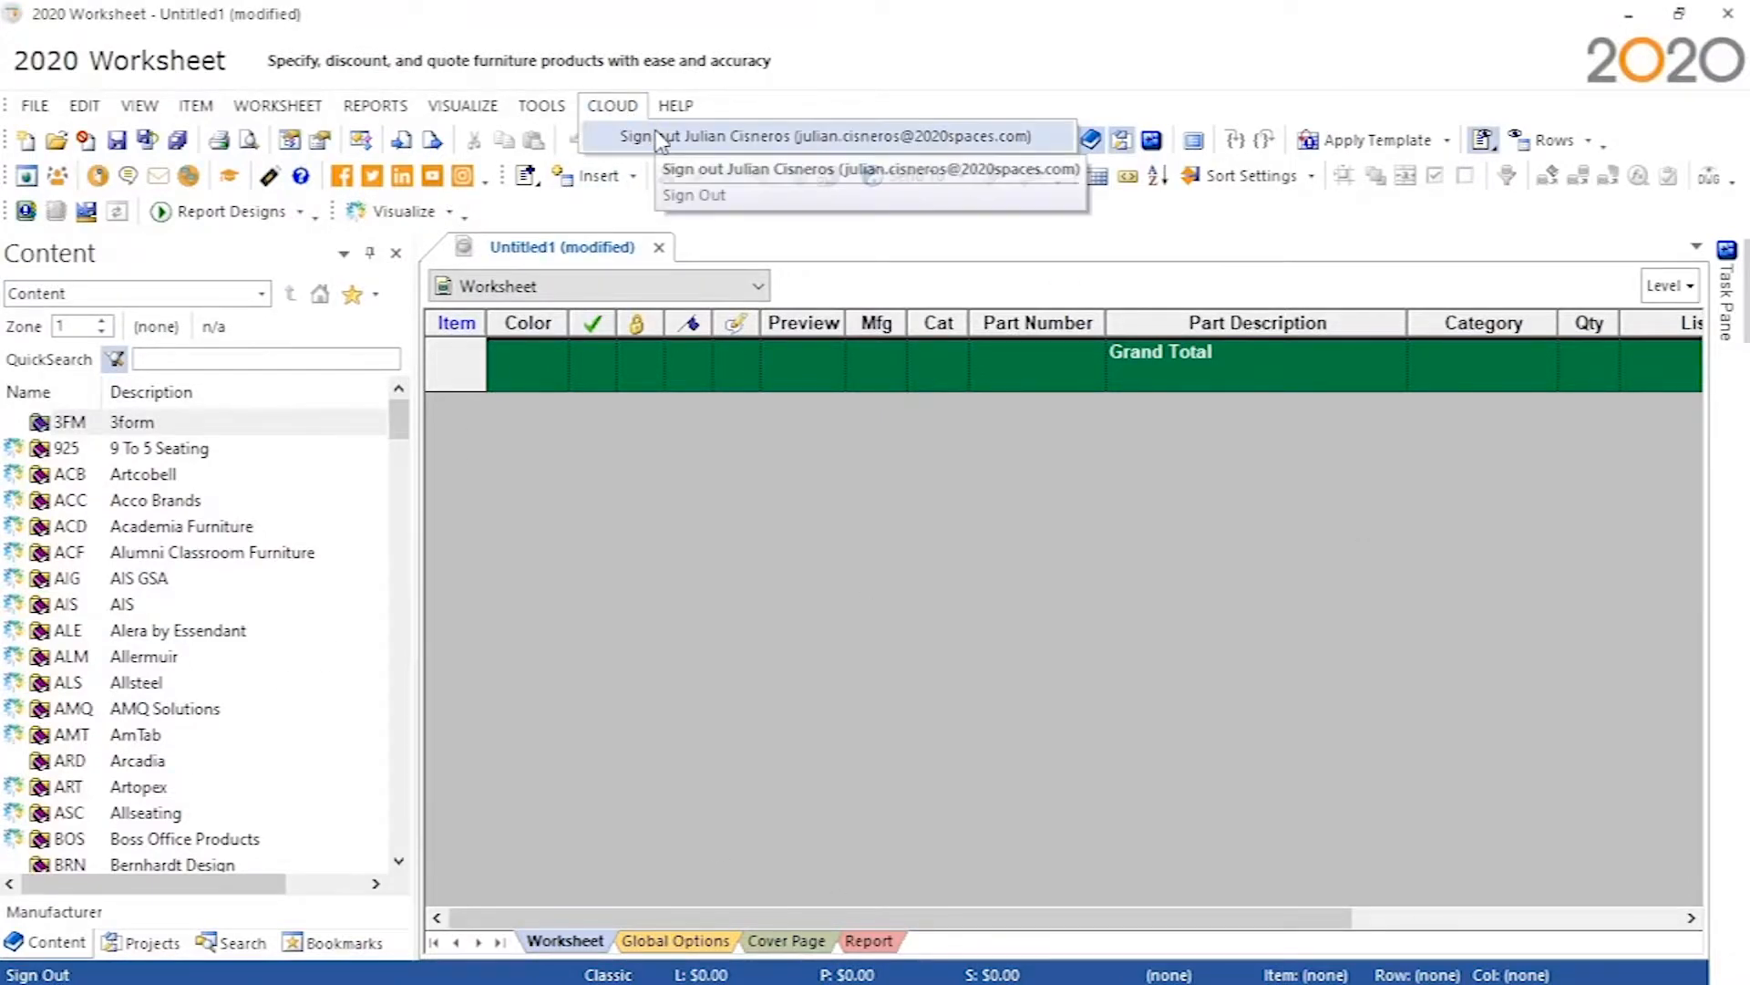
click(693, 194)
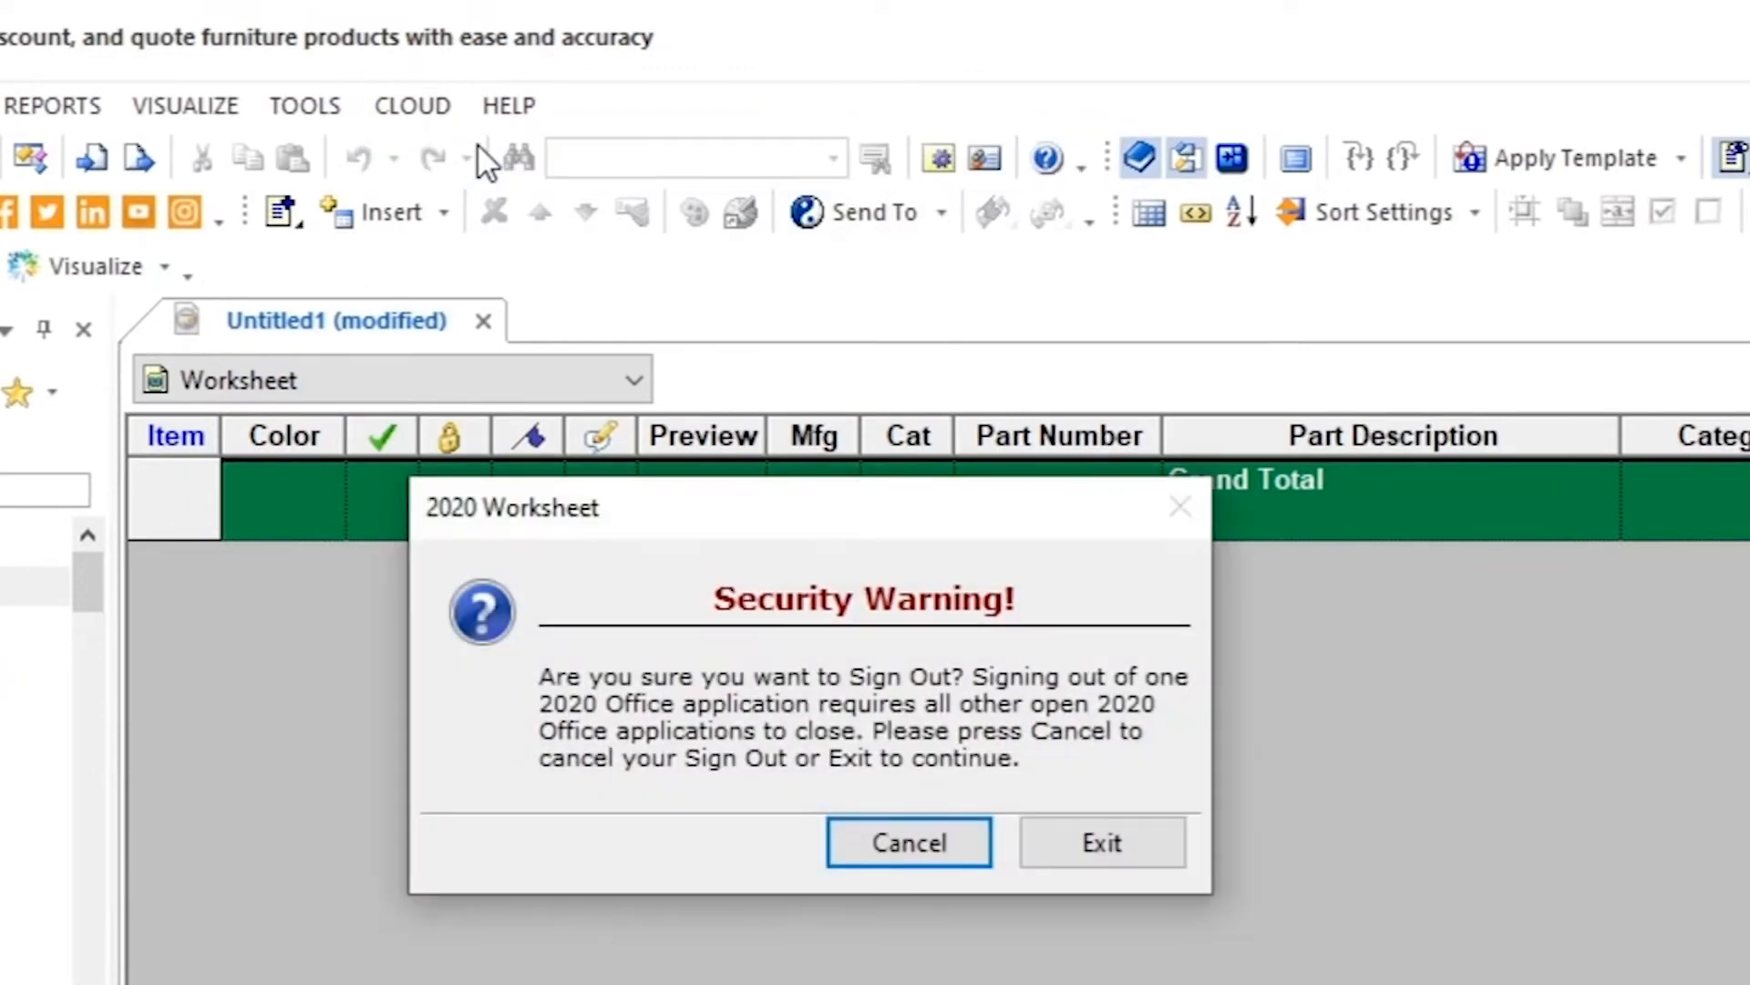
click(909, 842)
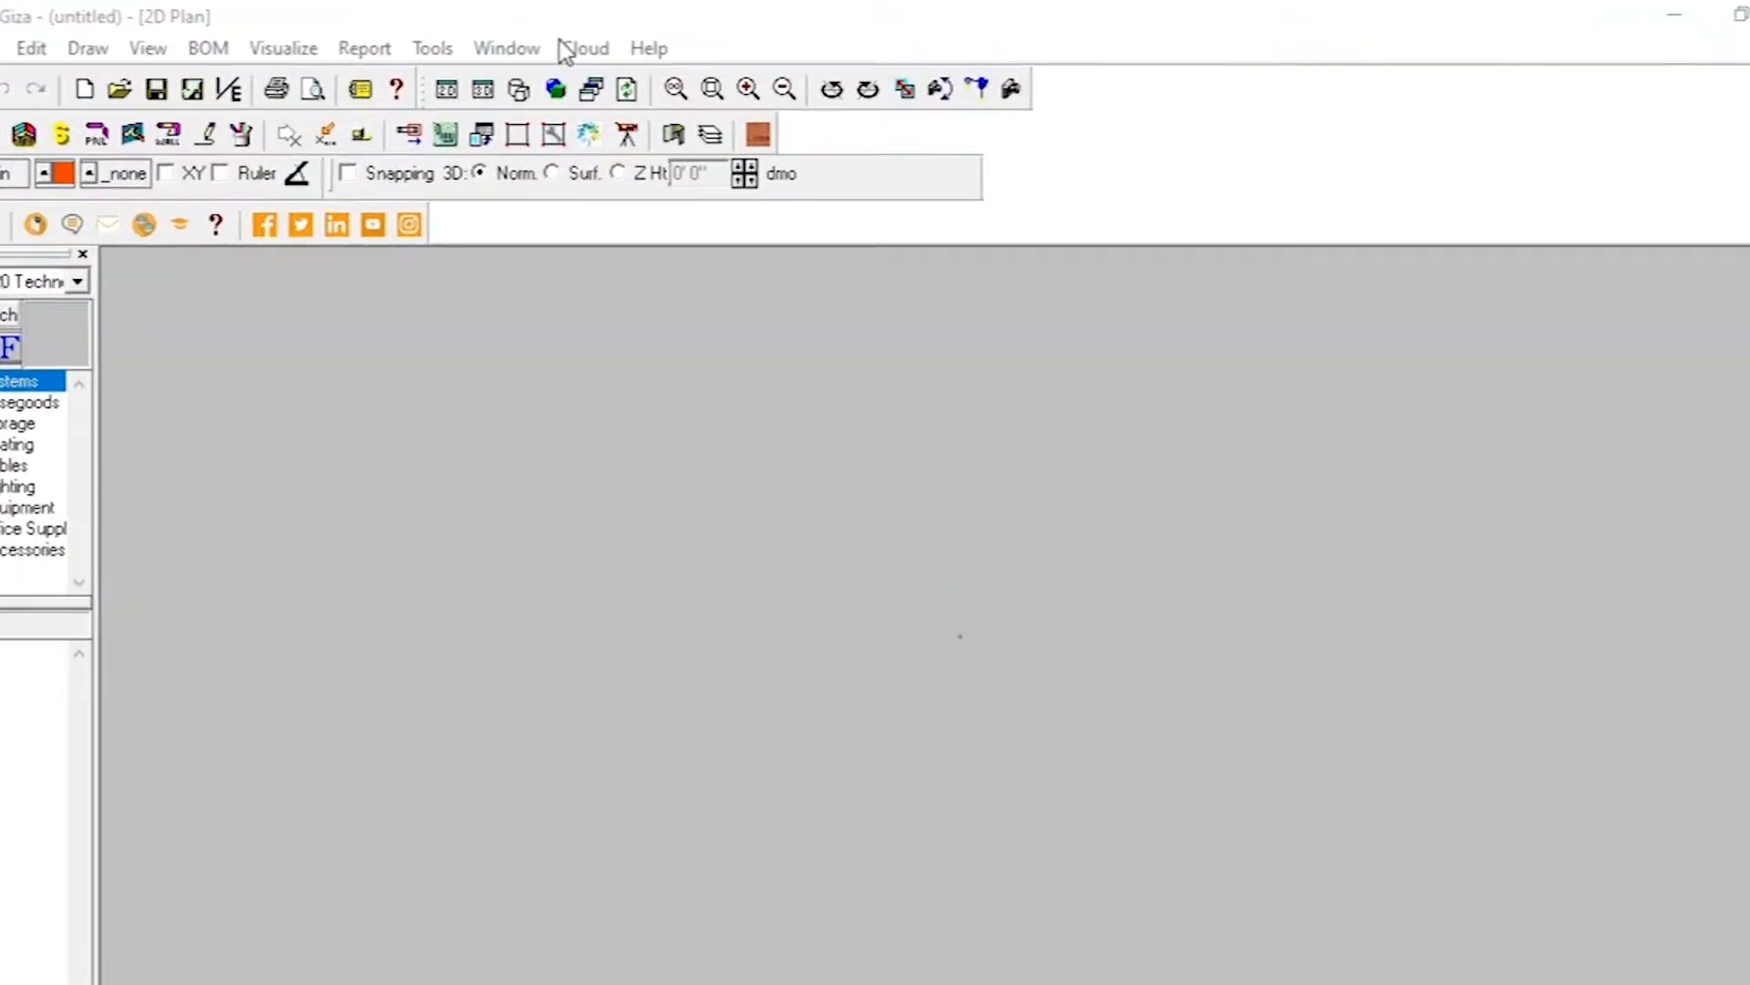
Step: Choose Sign Out from Giza's Cloud menu
click(585, 49)
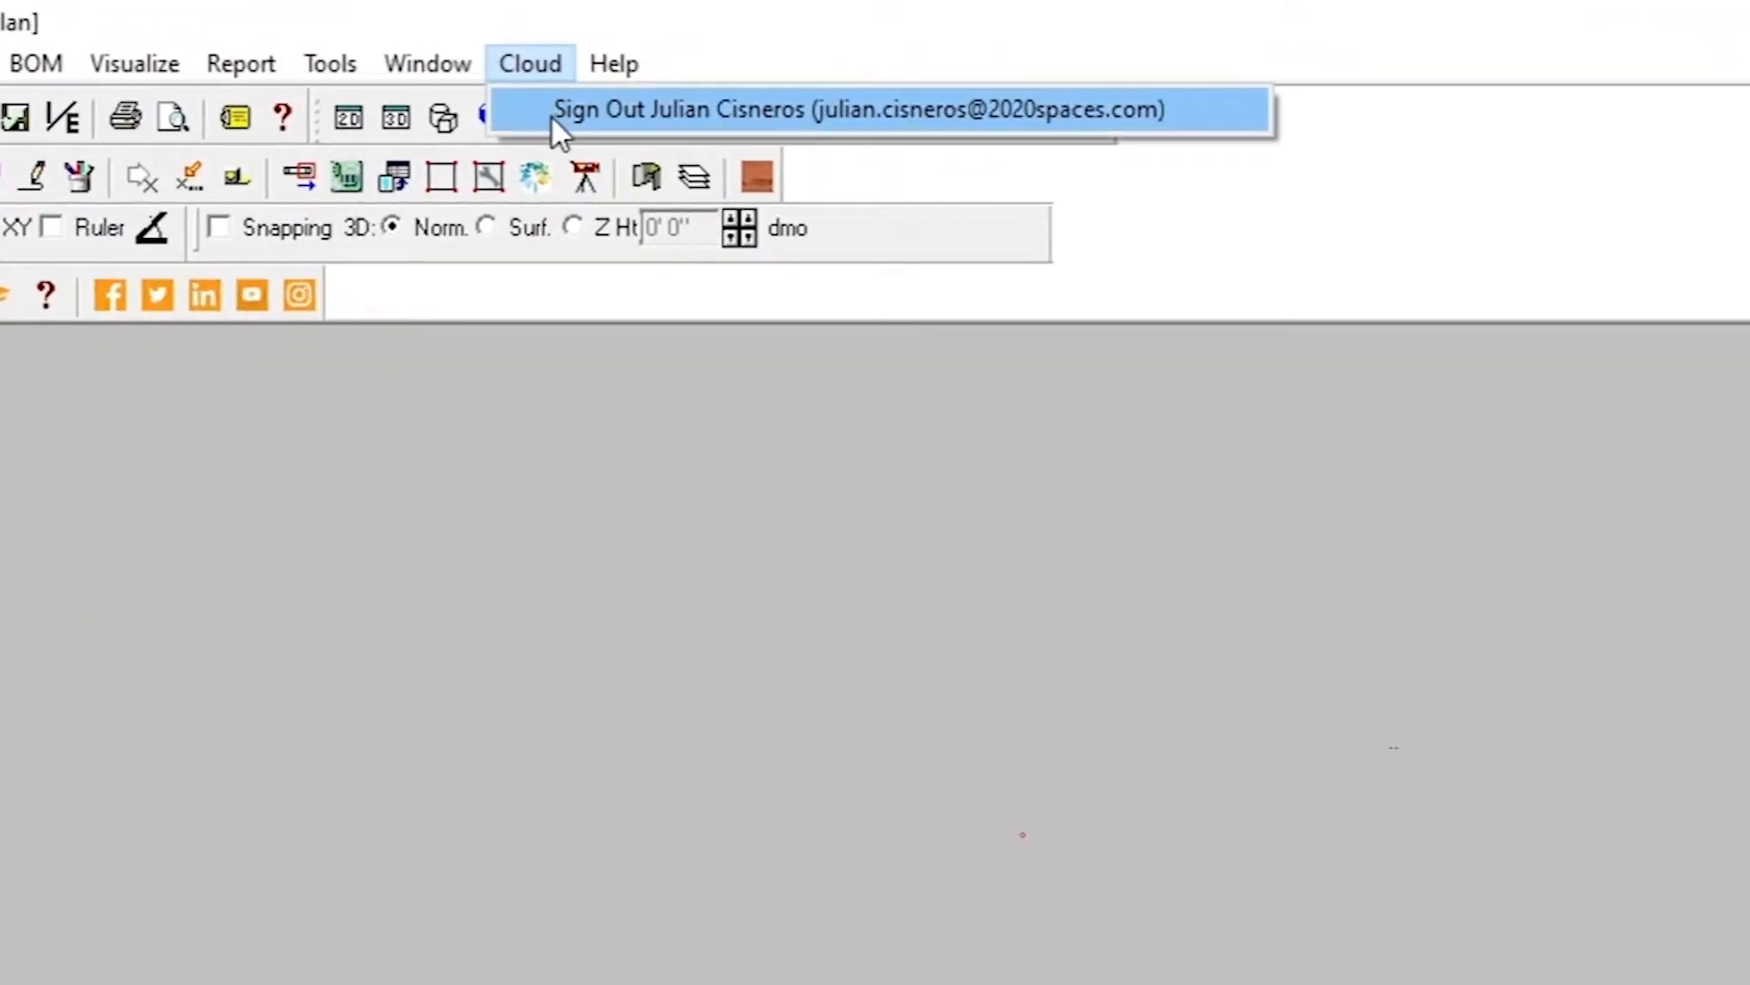
click(857, 108)
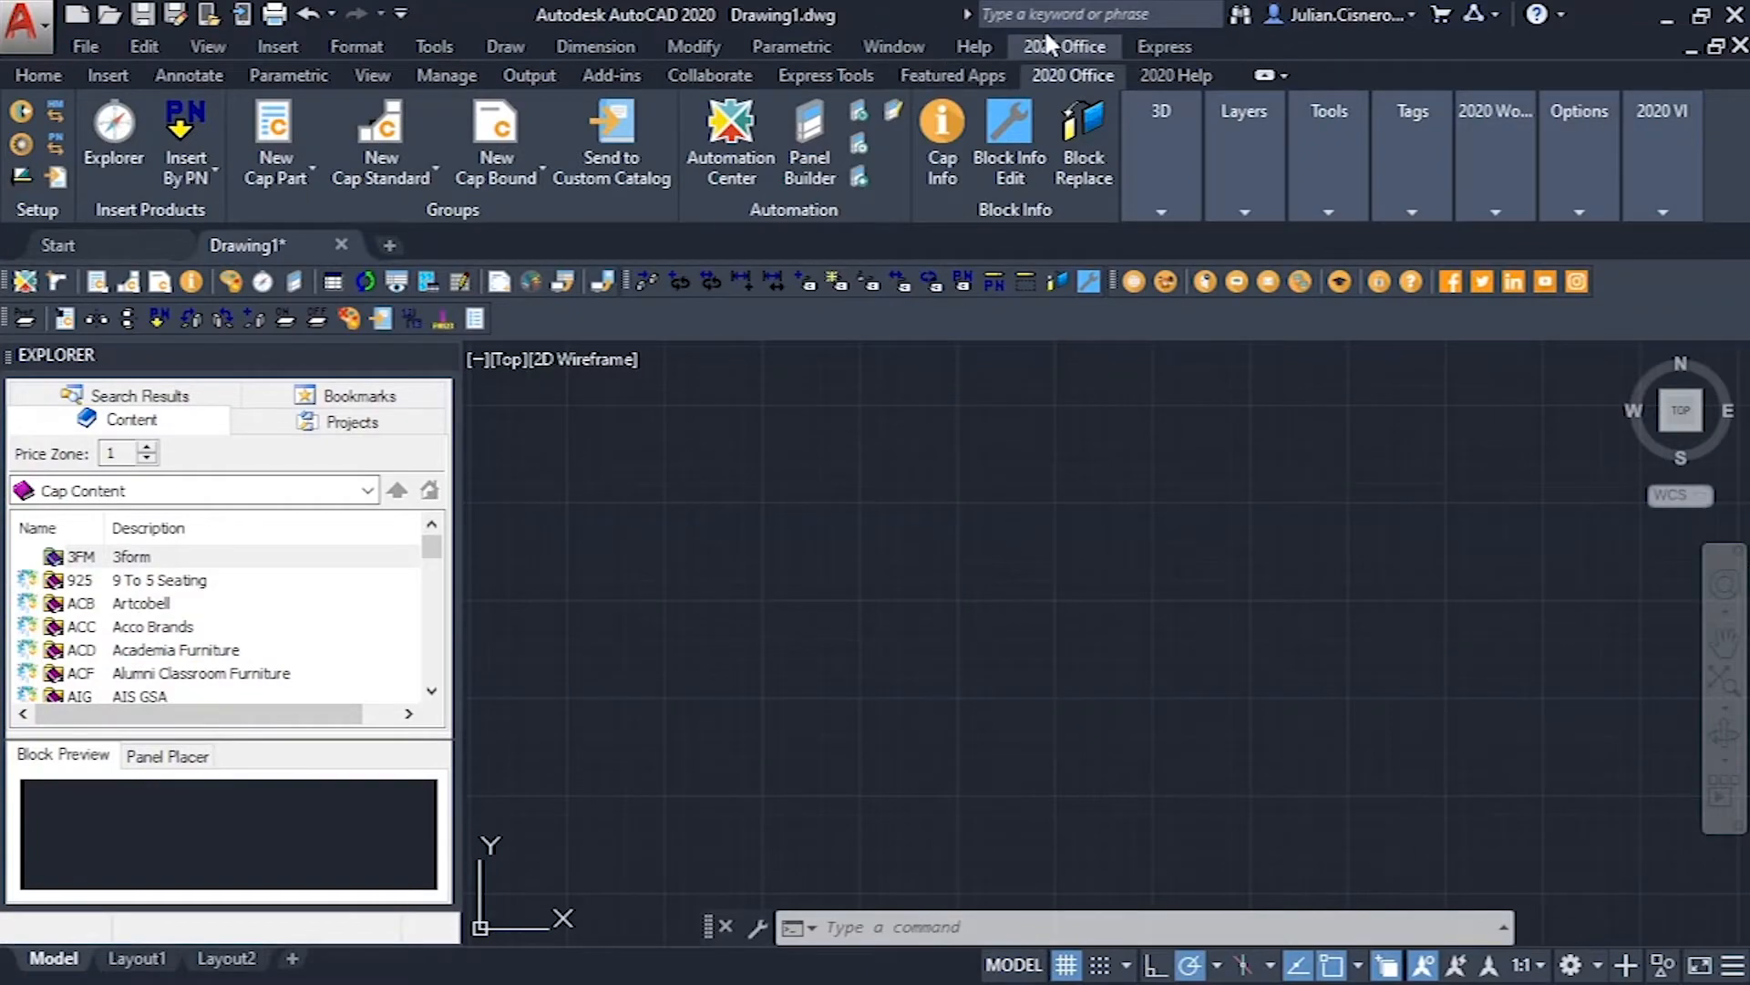
Step: Choose Sign Out from AutoCAD's 2020 Office menu and dismiss the Security Warning
click(1069, 46)
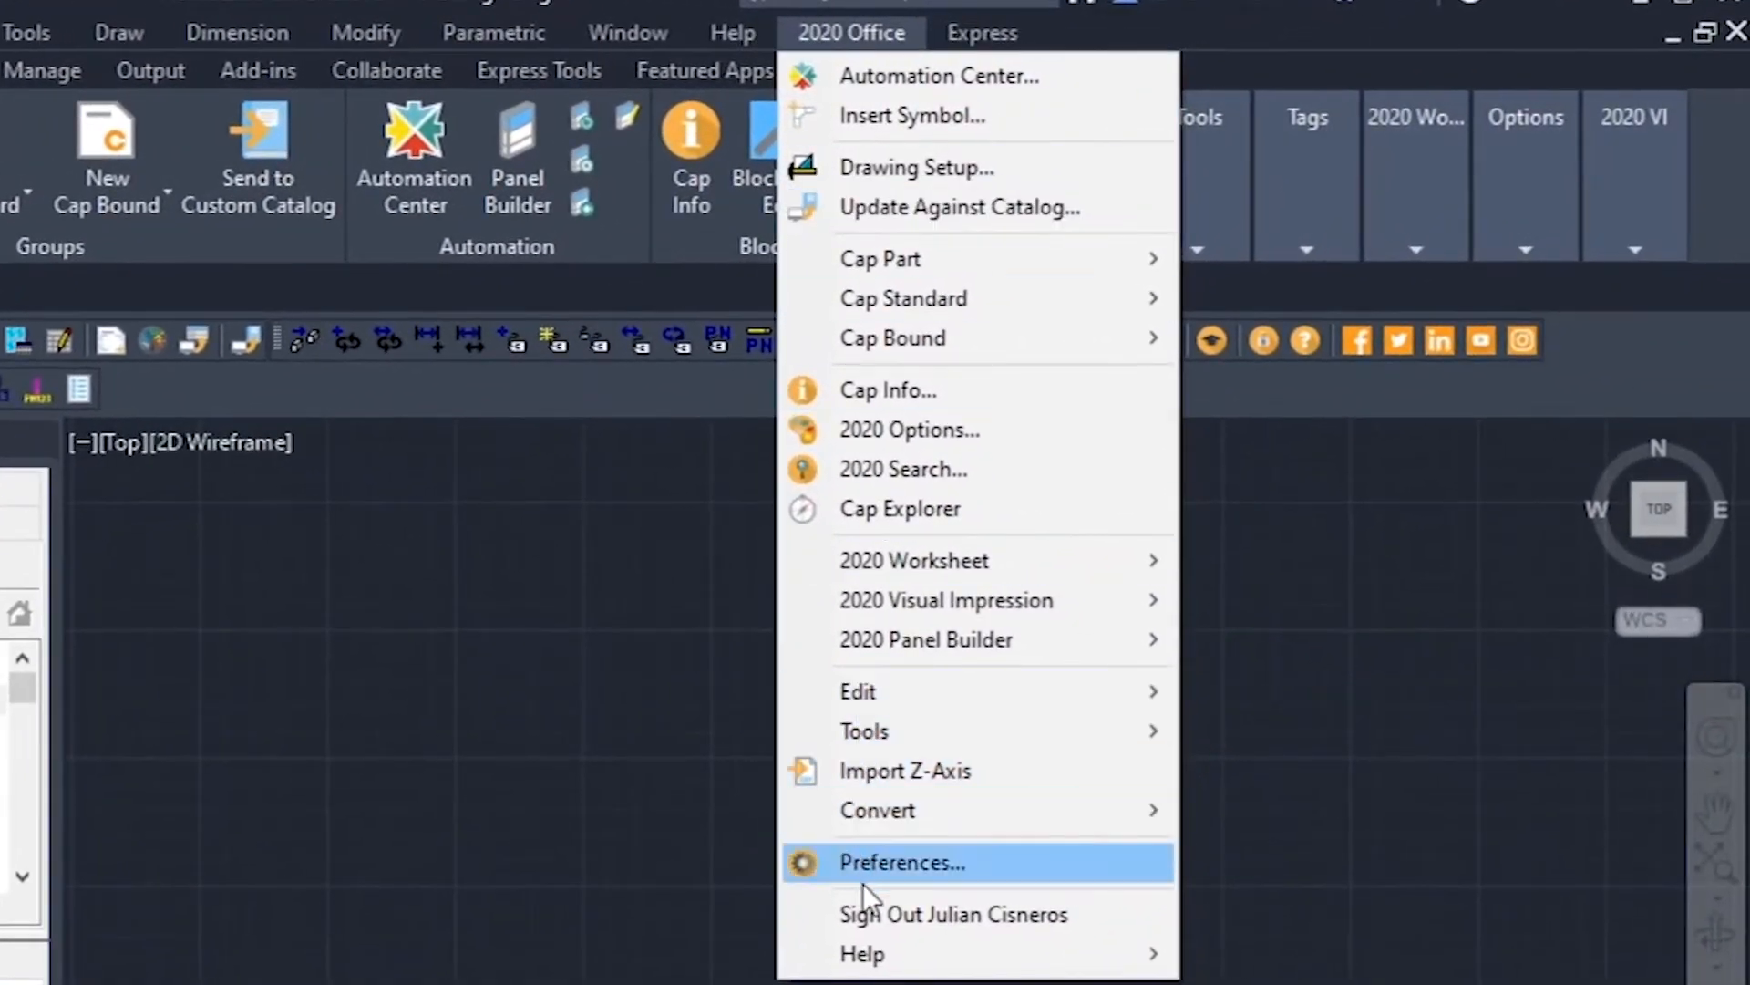
mouse_move(915, 914)
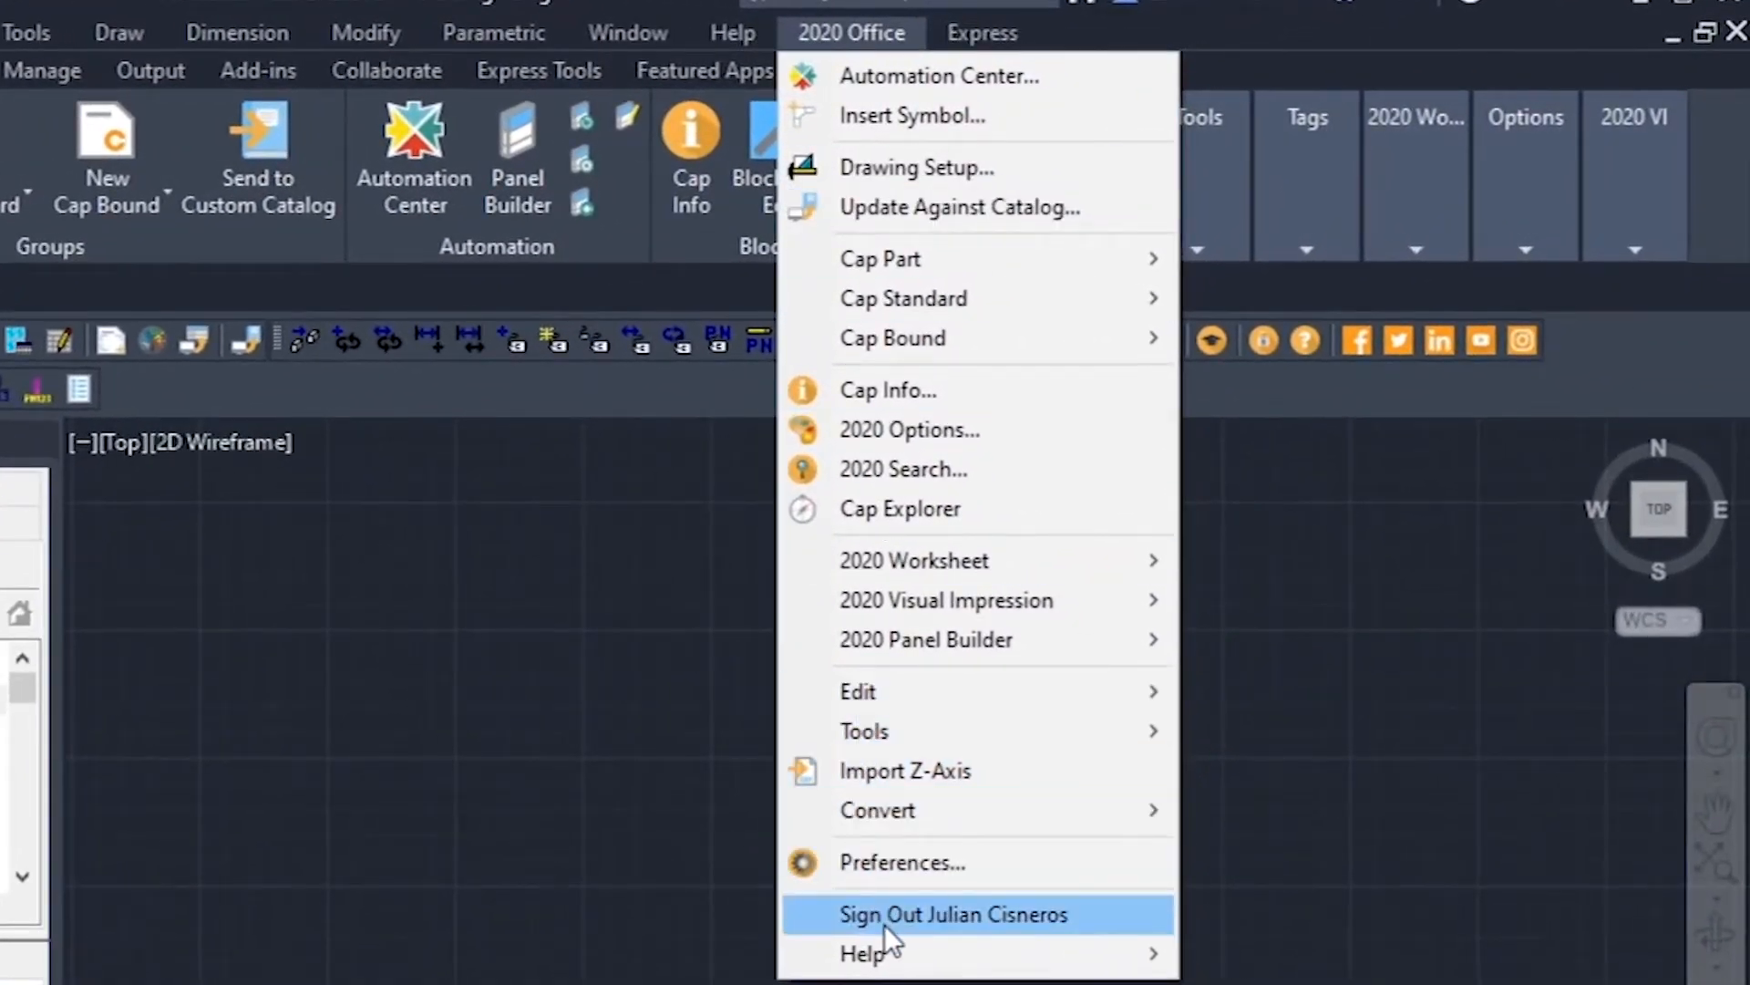
mouse_move(715, 544)
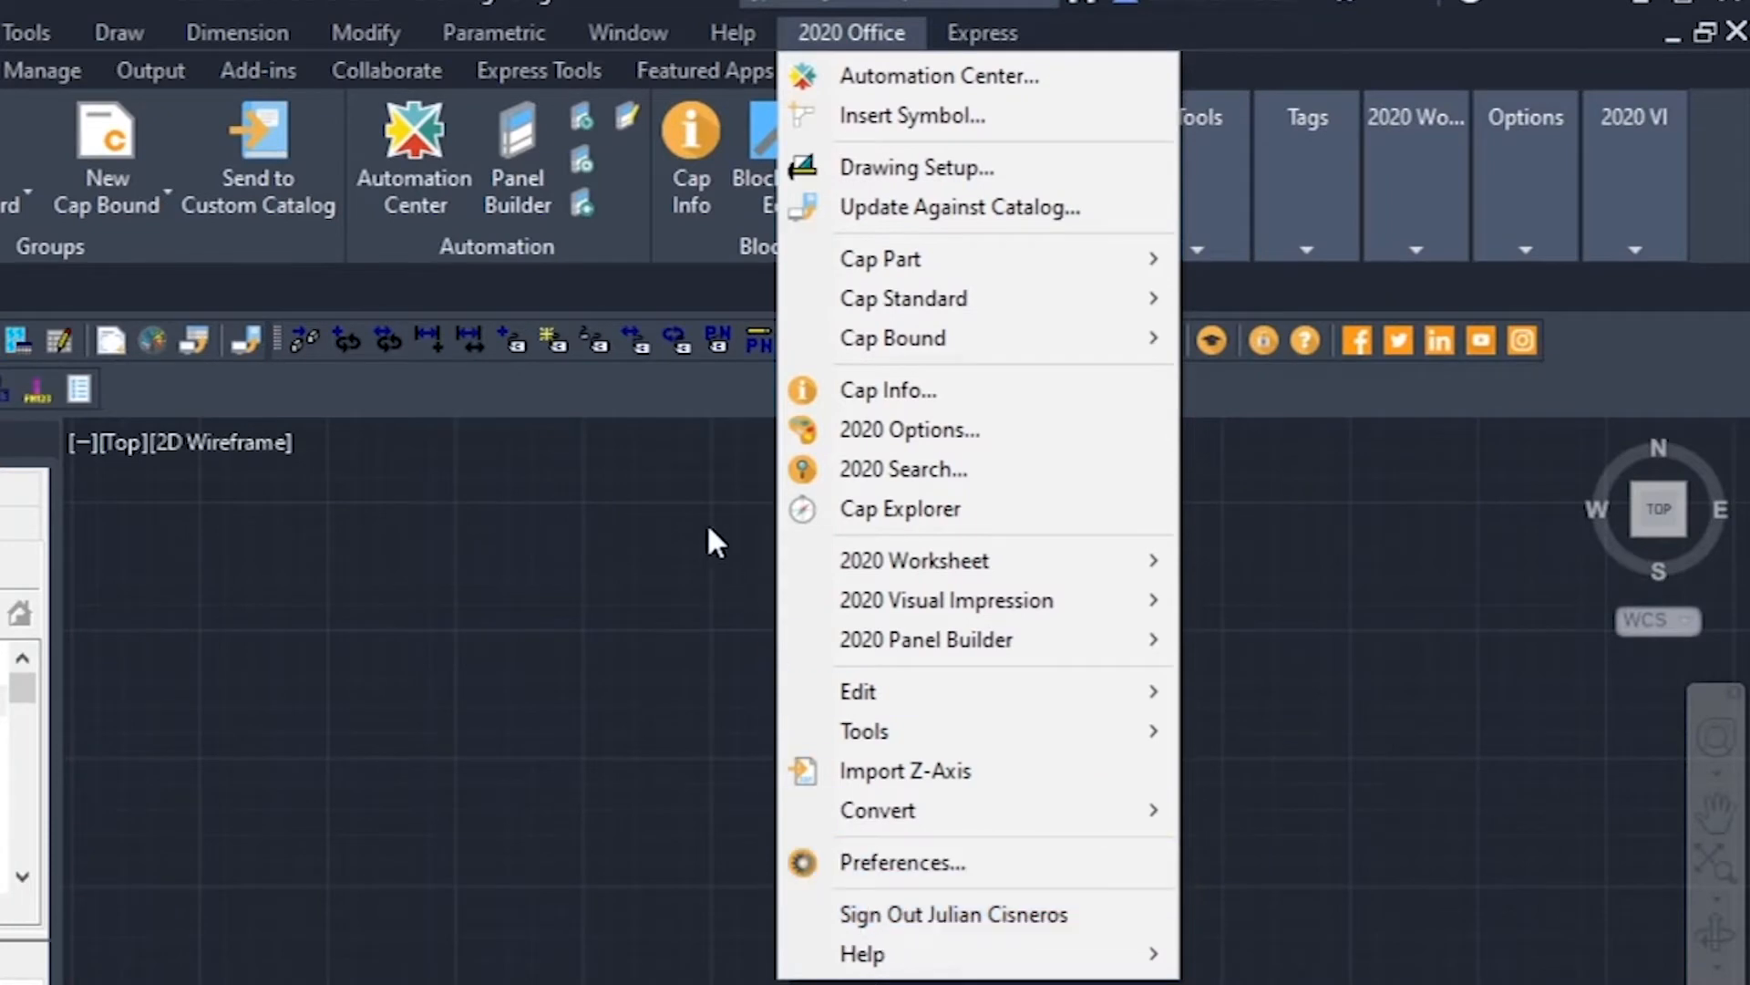
click(900, 508)
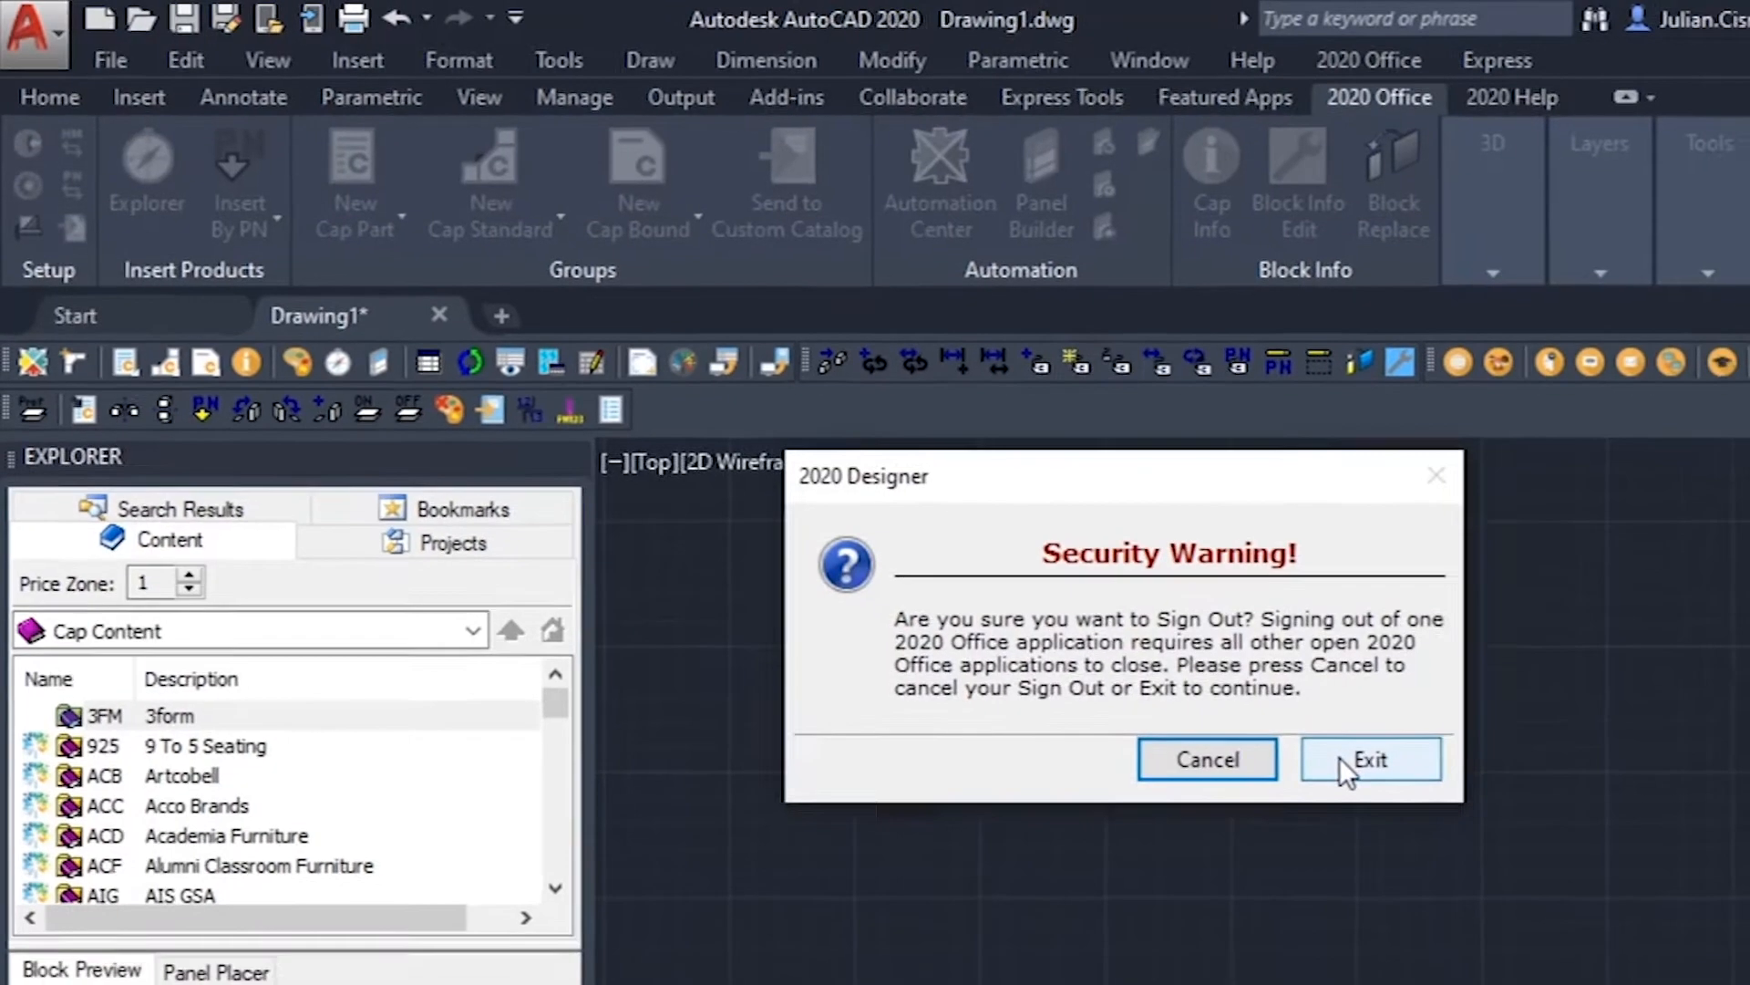
click(1369, 760)
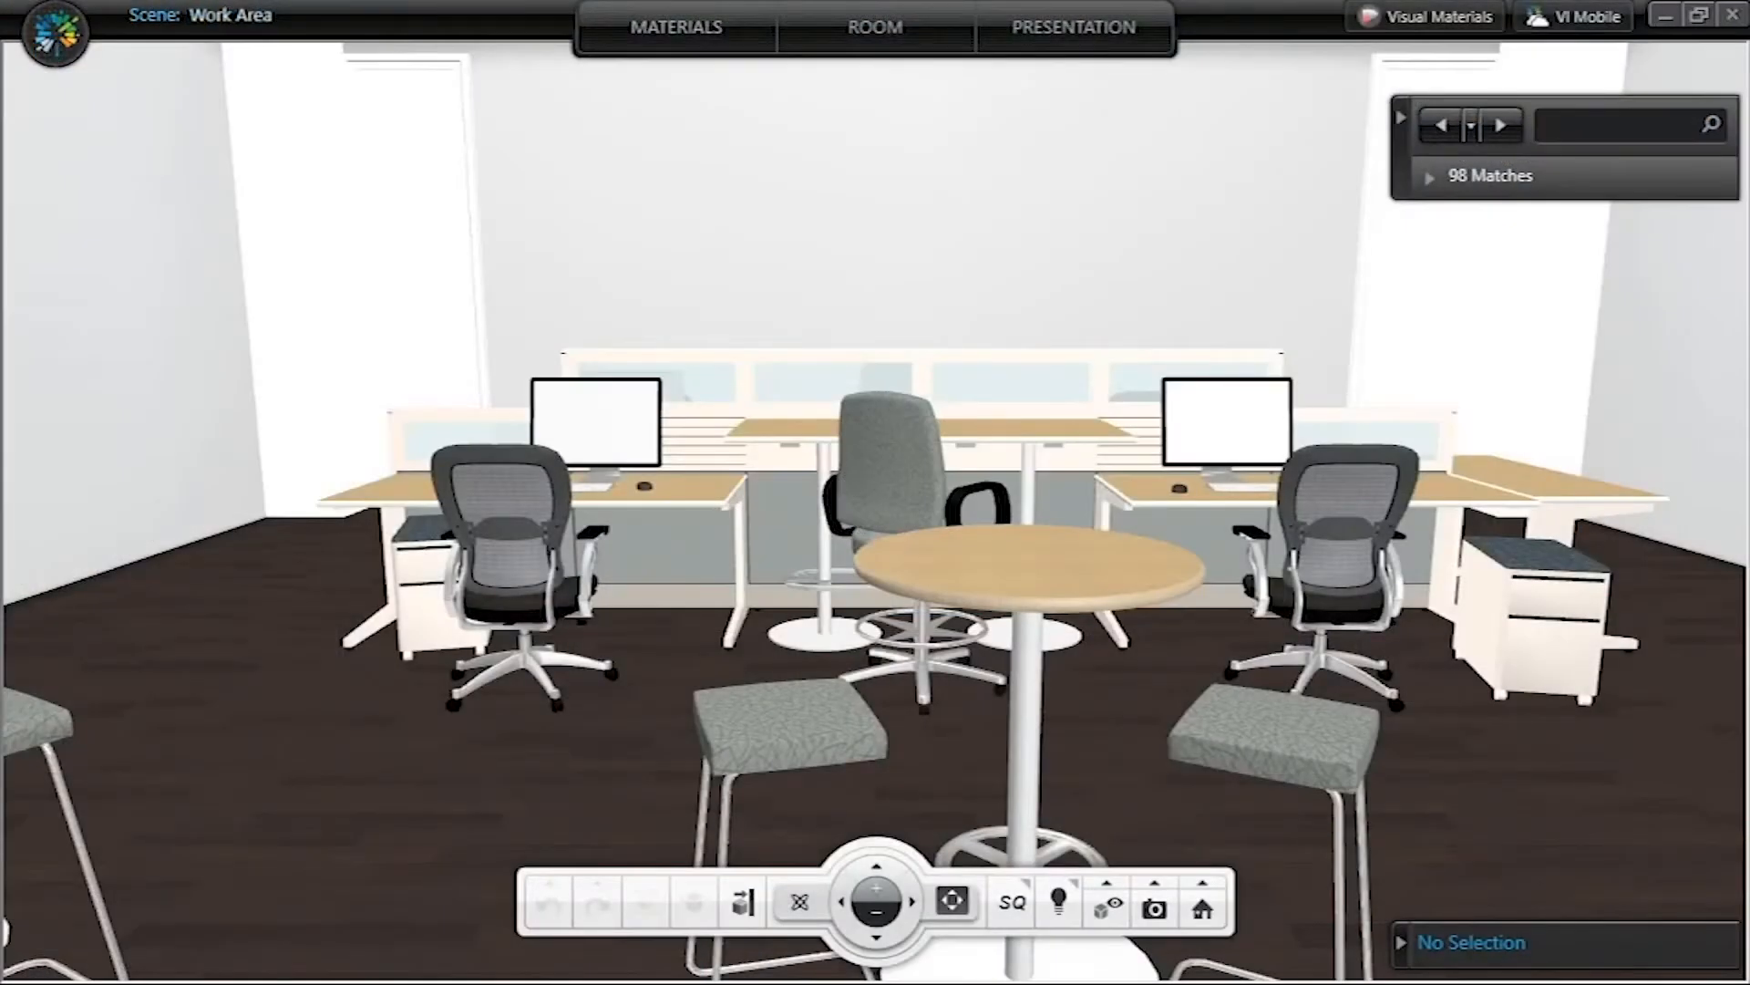
click(54, 34)
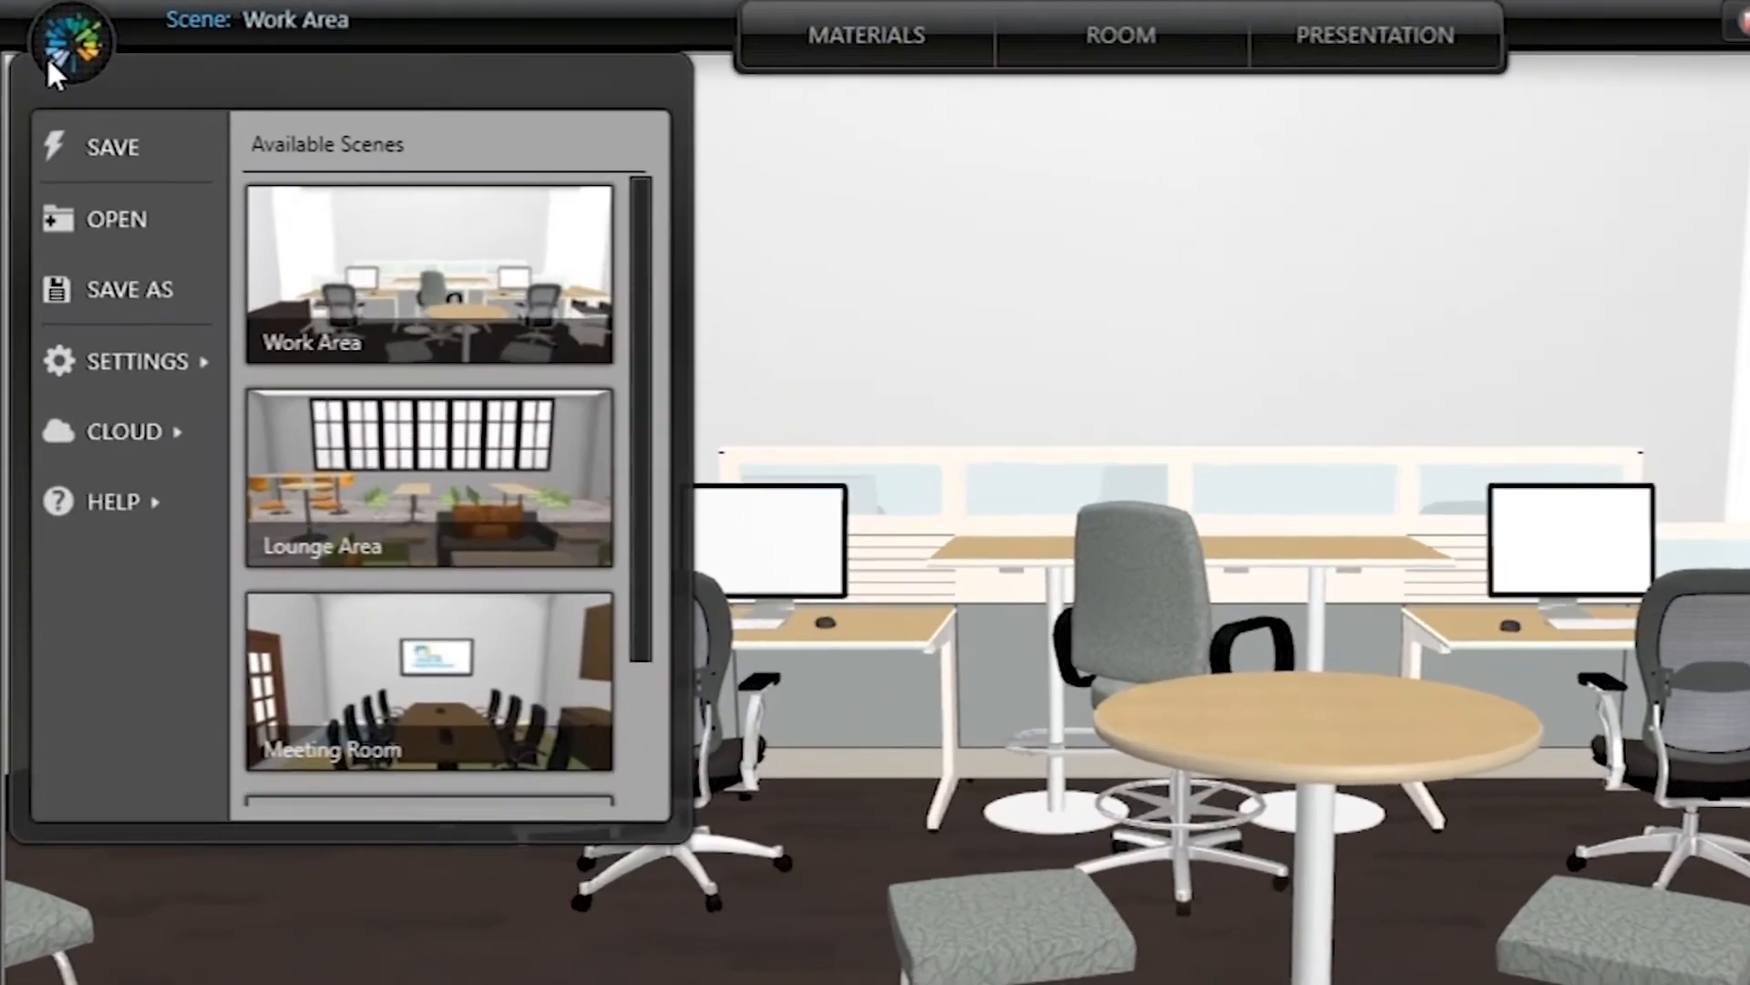
click(123, 431)
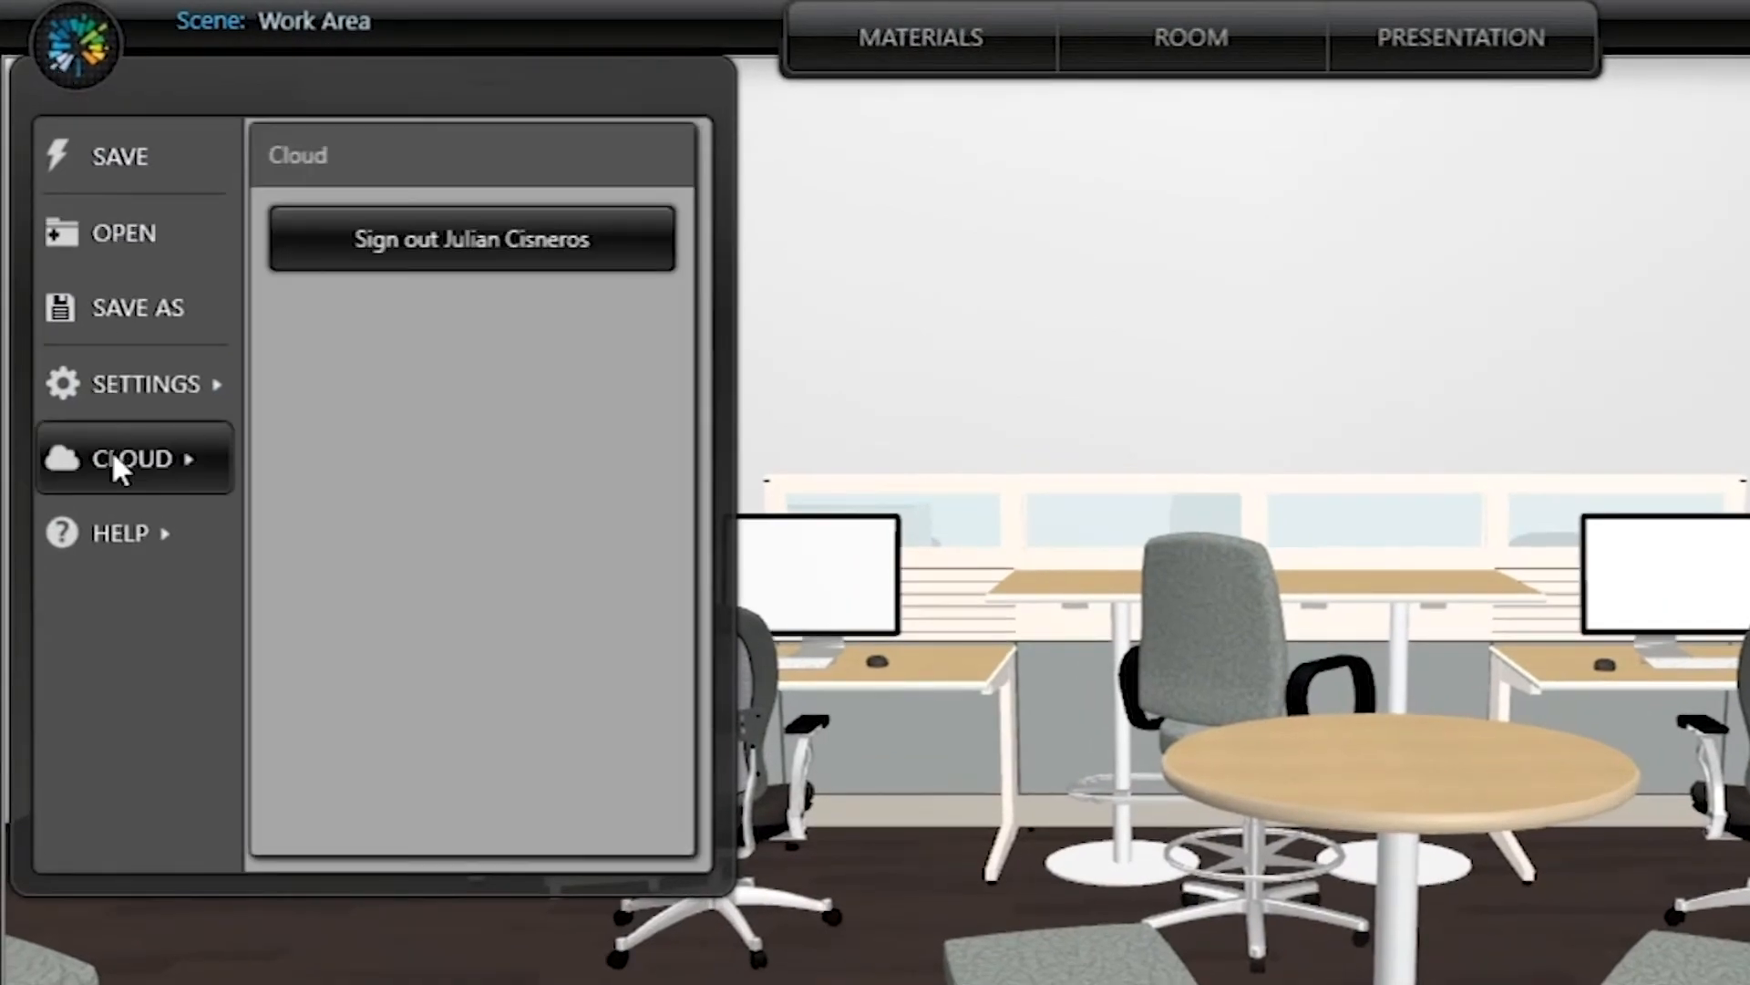
click(471, 238)
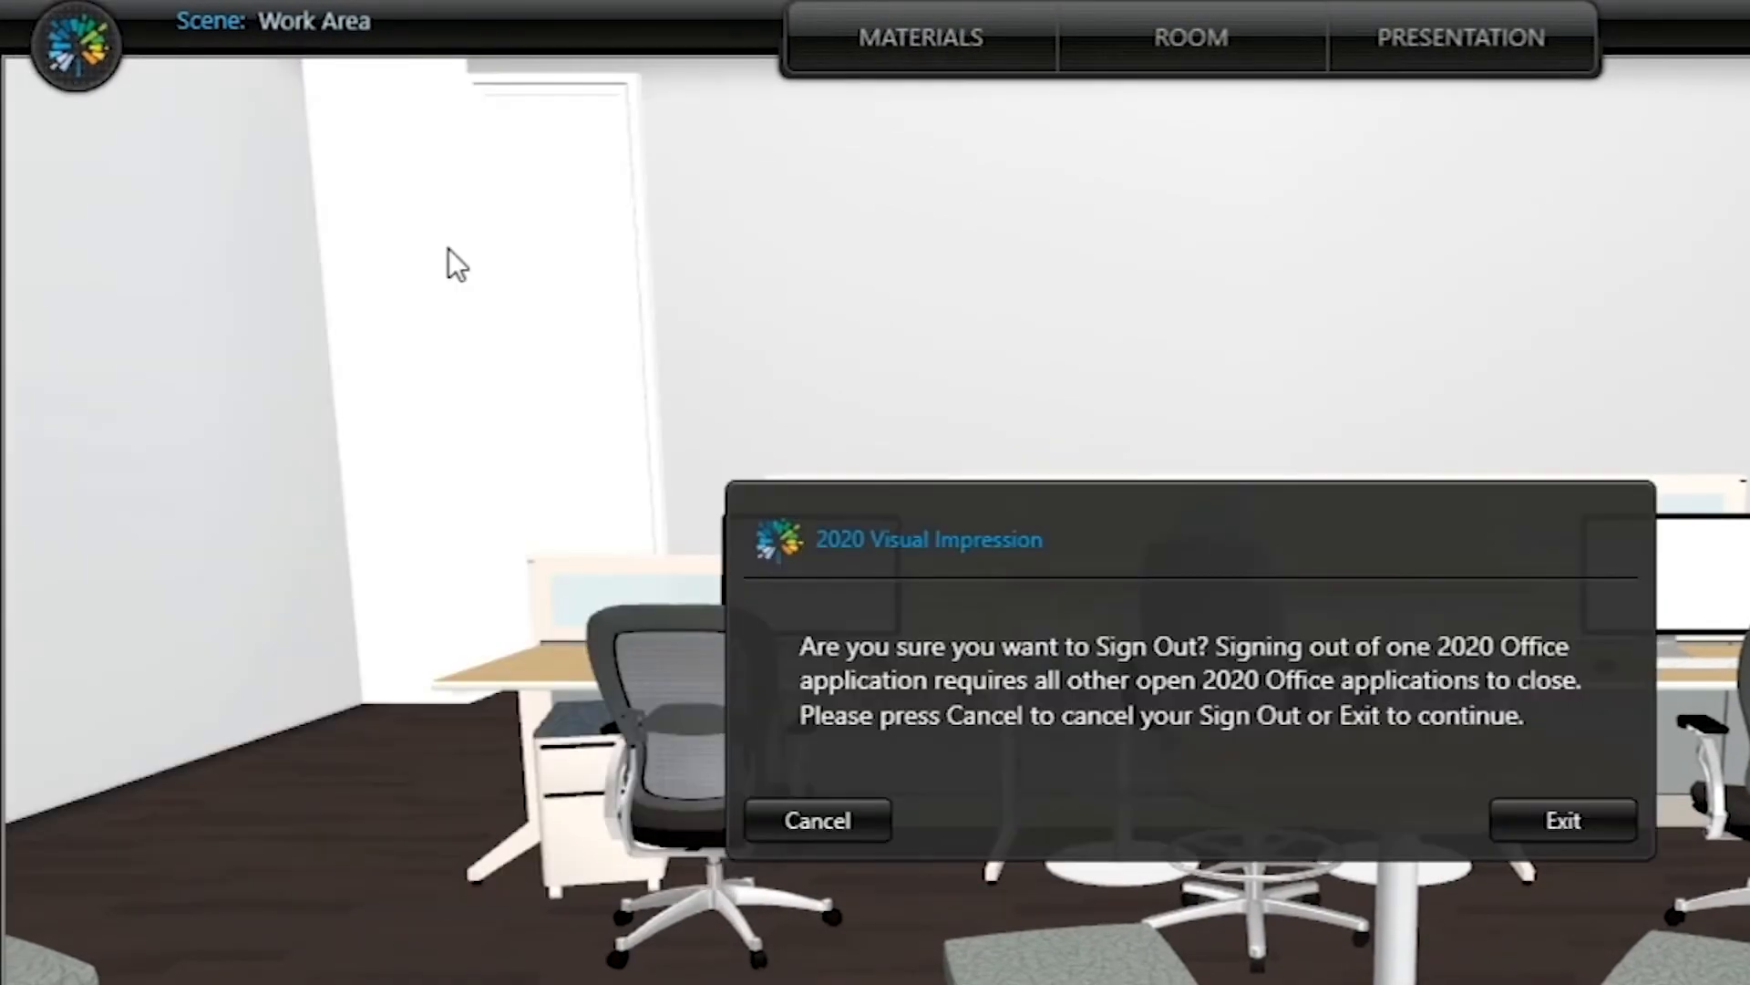
click(816, 819)
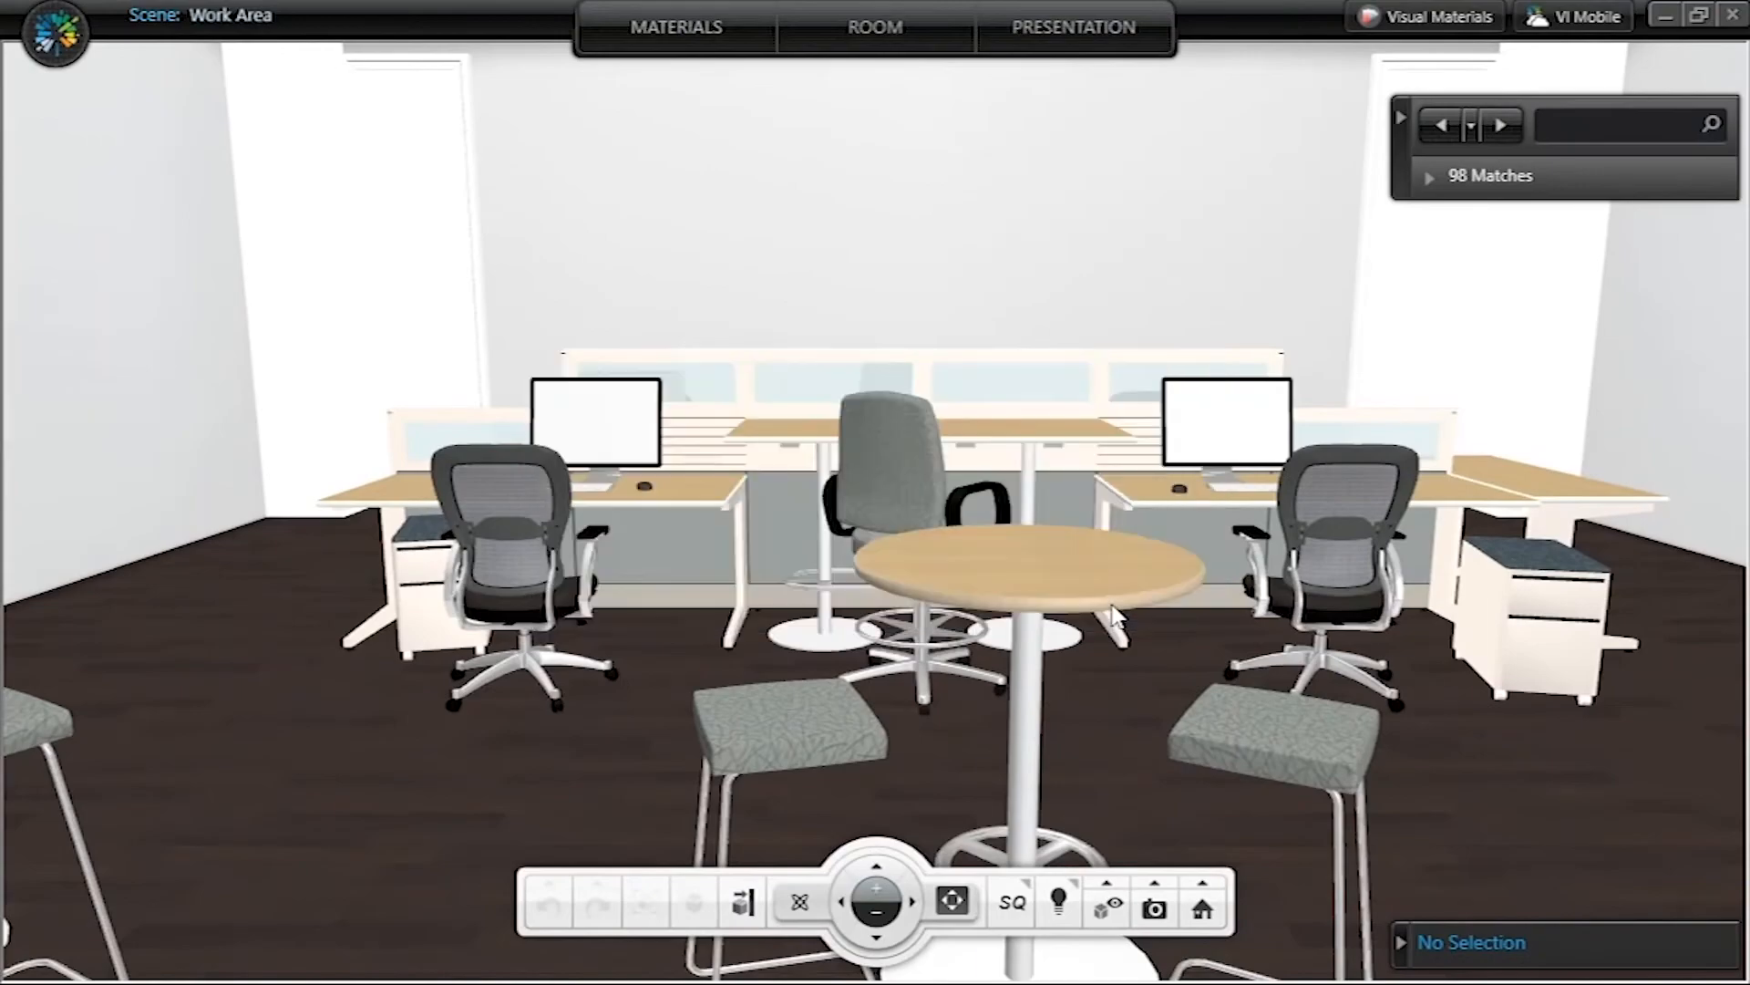